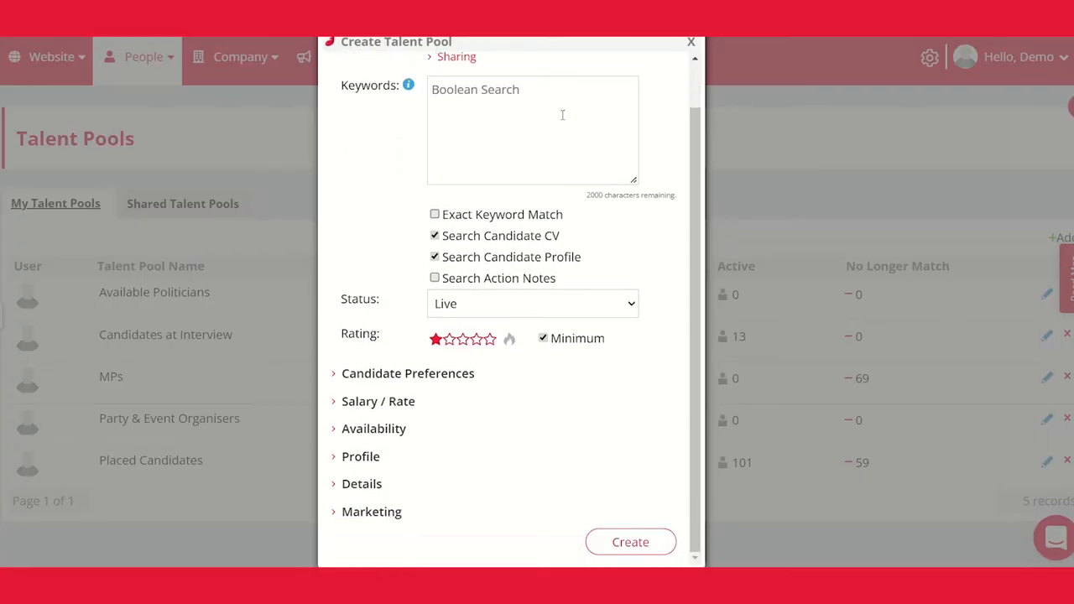
pyautogui.moveTo(554, 518)
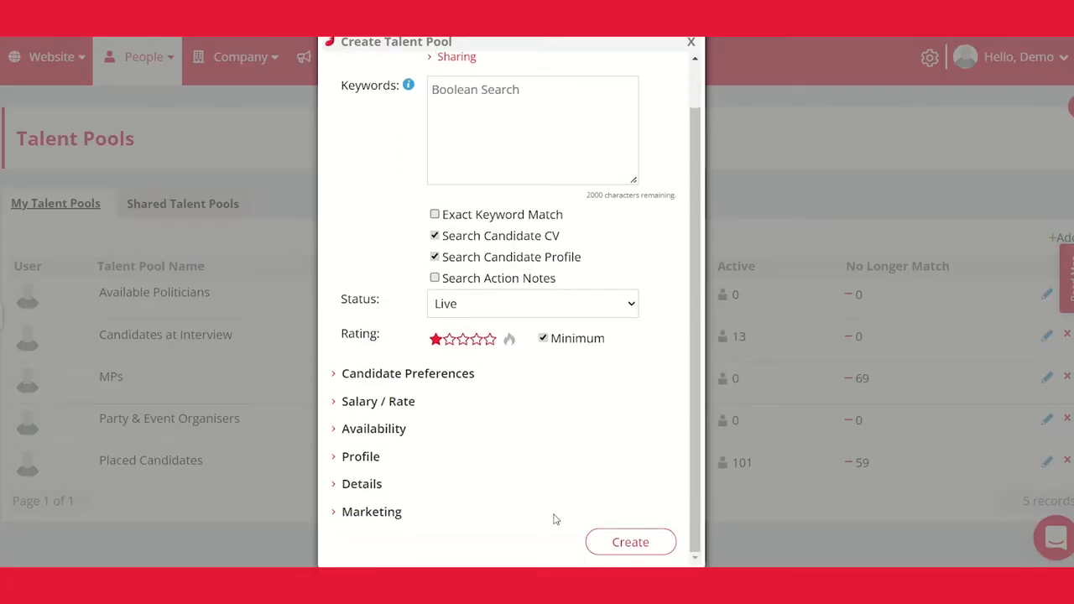
# Step: Create the talent pool with the Technology discipline ticked under Candidate Preferences
pyautogui.click(408, 372)
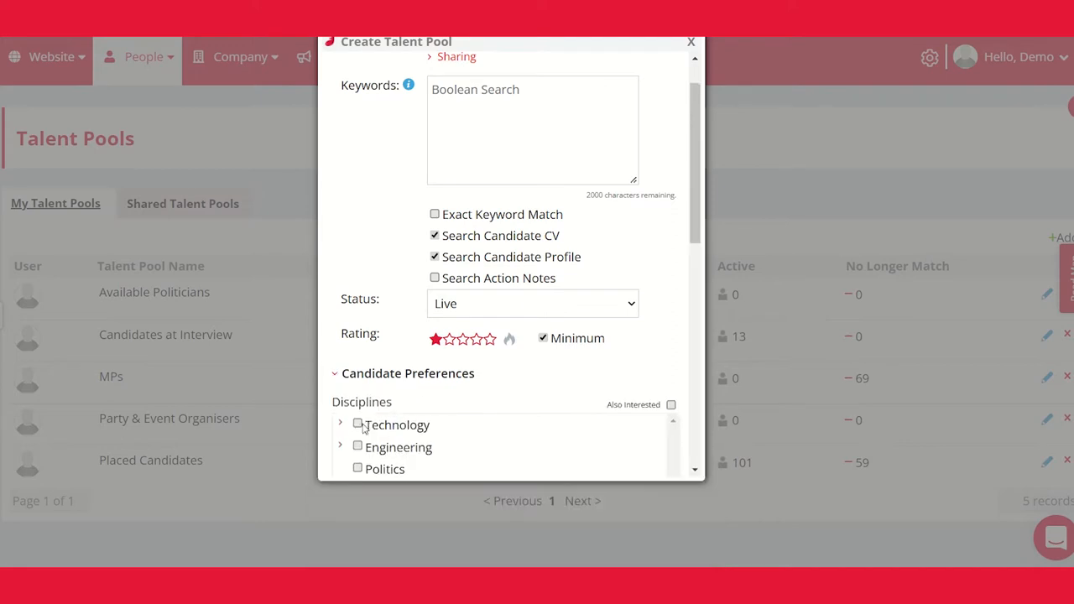
pyautogui.click(357, 423)
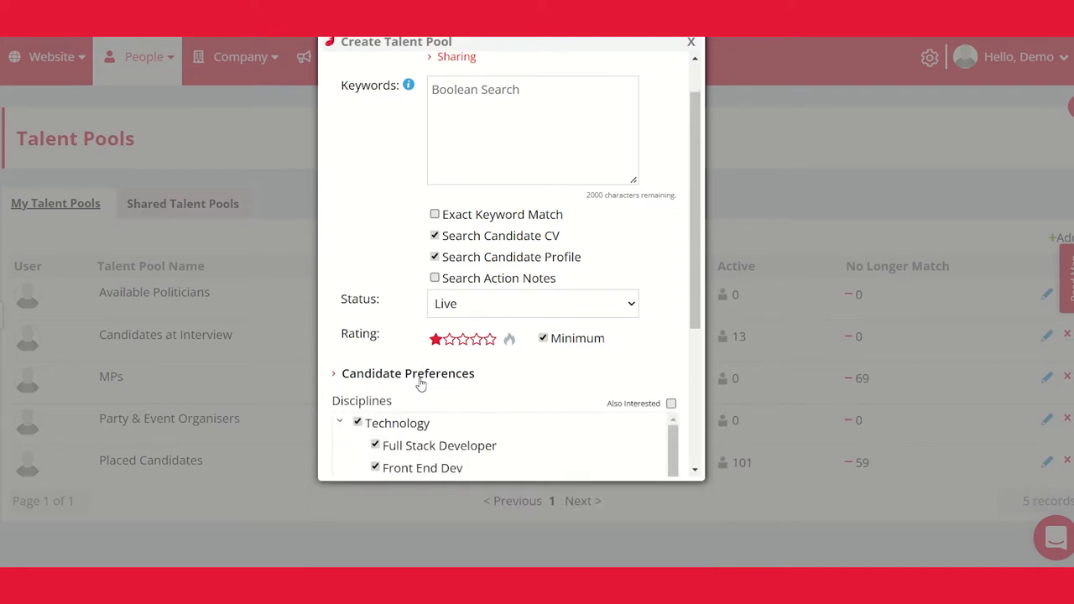
pyautogui.click(408, 373)
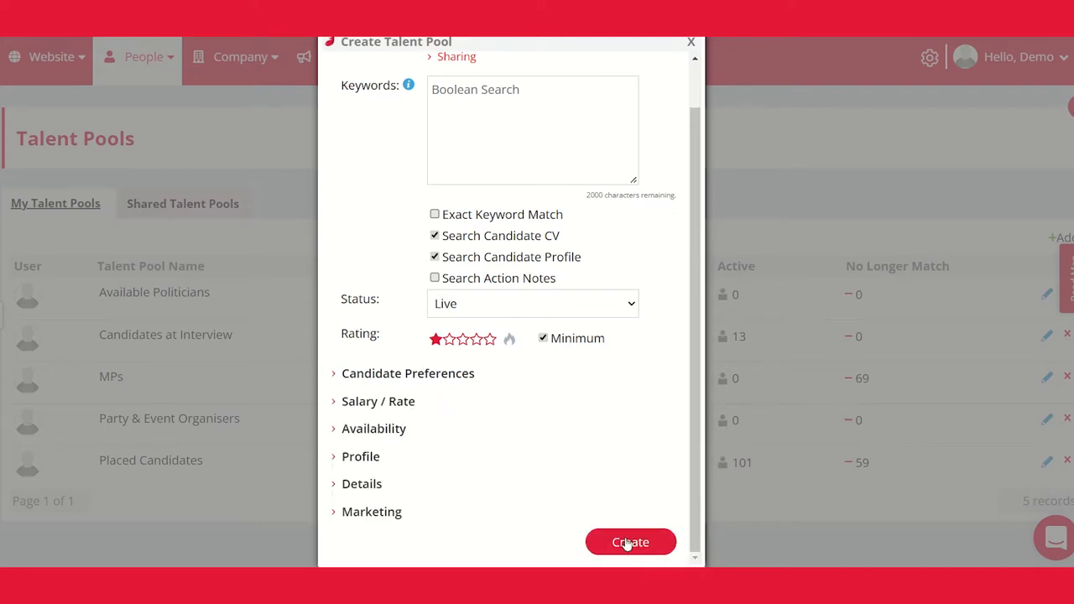
pyautogui.click(631, 540)
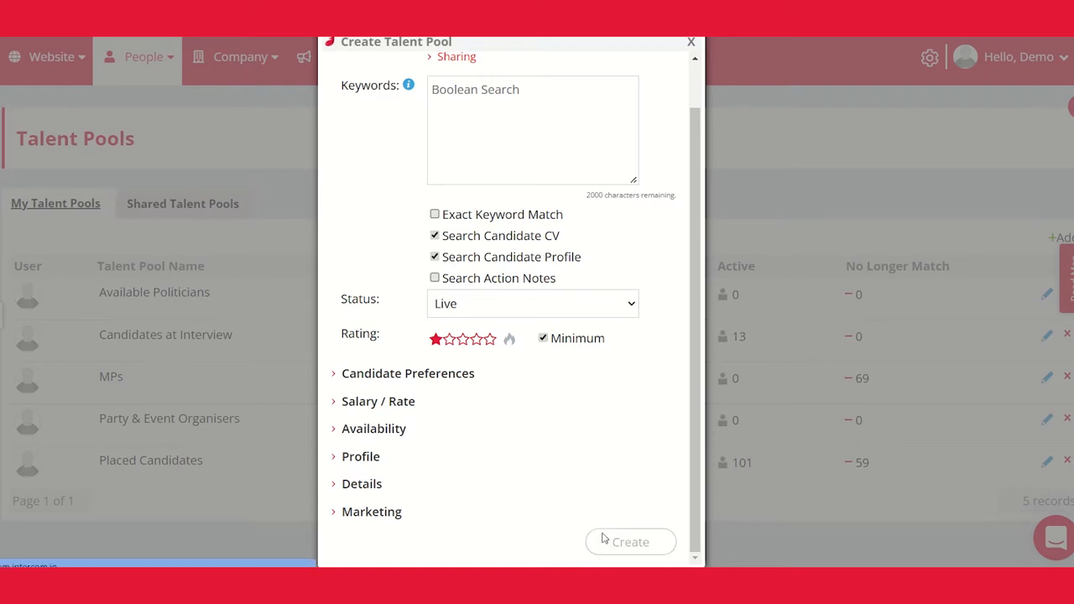
pyautogui.click(631, 541)
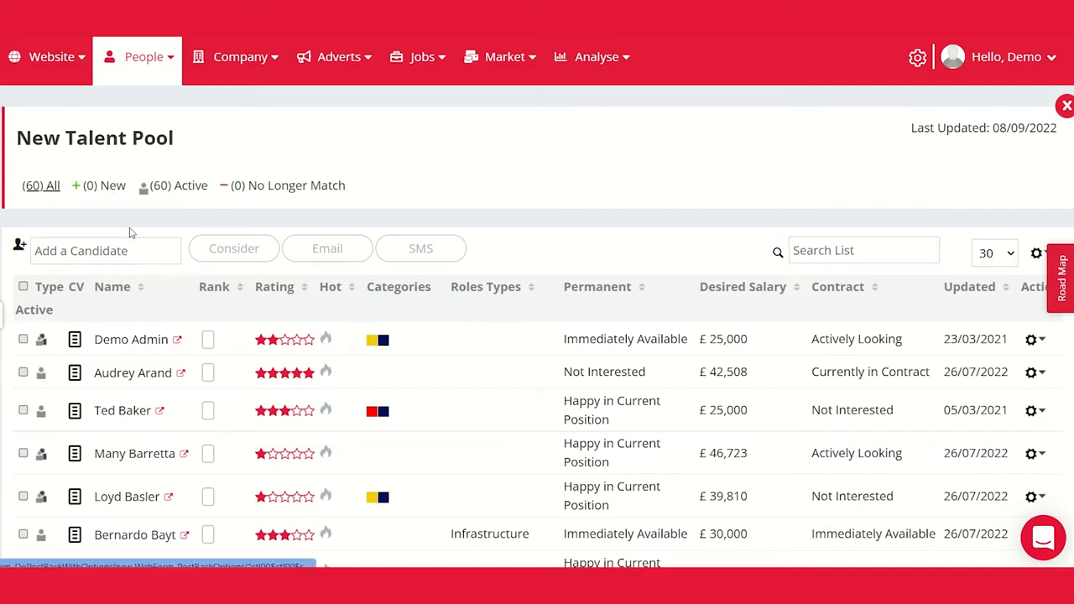
# Step: Scroll through the New Talent Pool candidate list to review its records
pyautogui.scroll(-3)
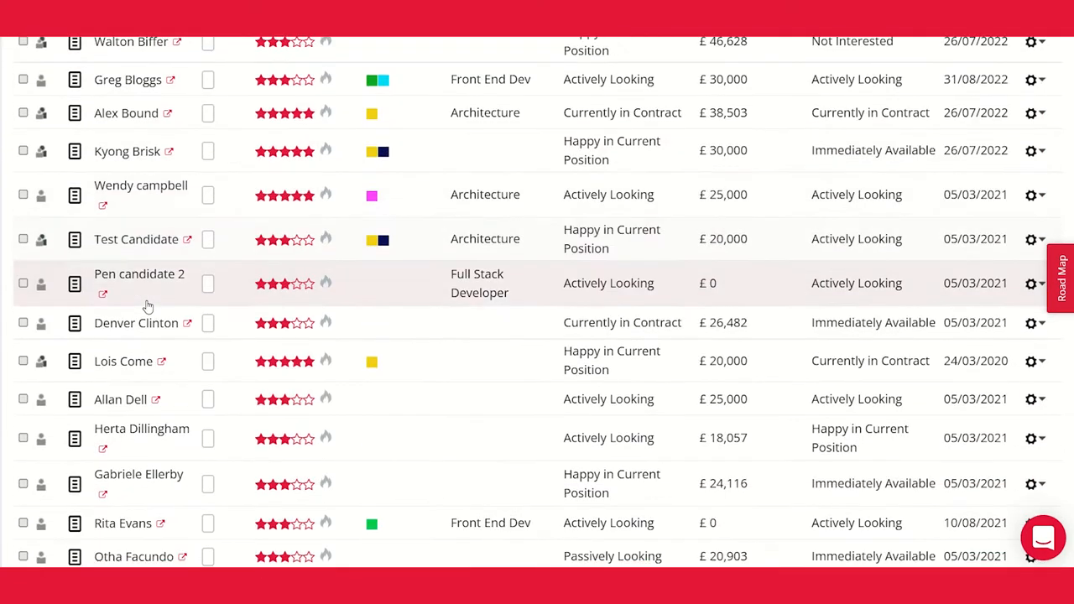
pyautogui.scroll(-3)
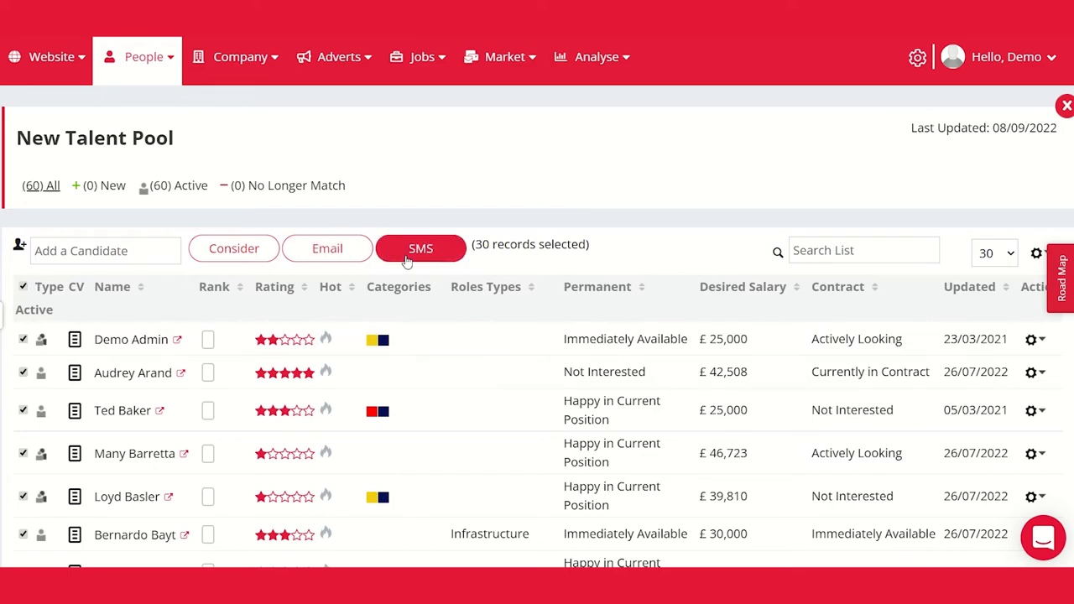
# Step: Draft a bulk SMS reading 'Hey There' to the selected pool candidates
pyautogui.click(420, 249)
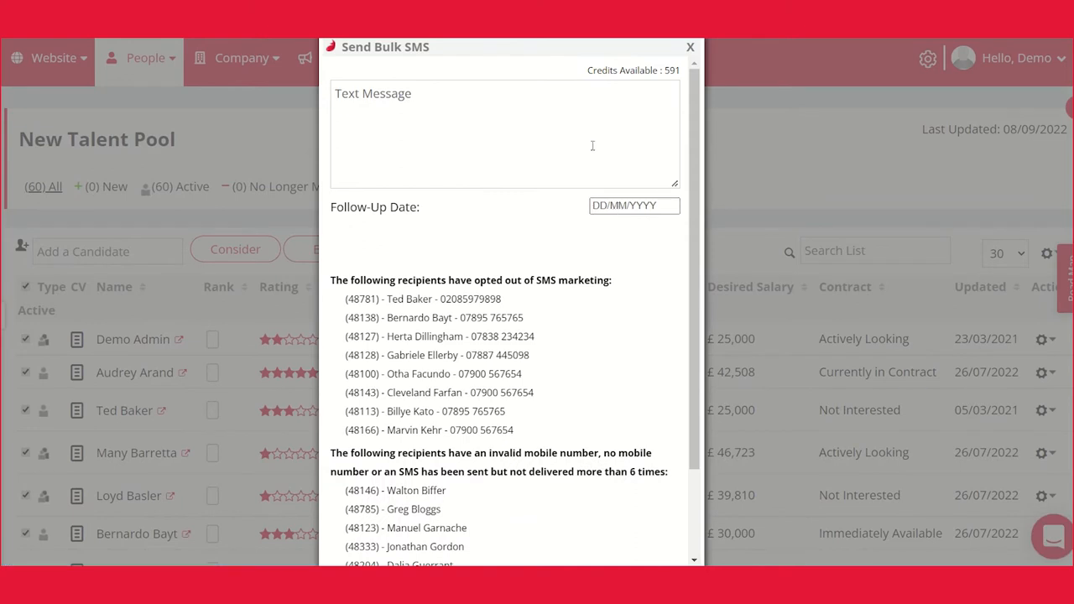
pyautogui.write('Hey')
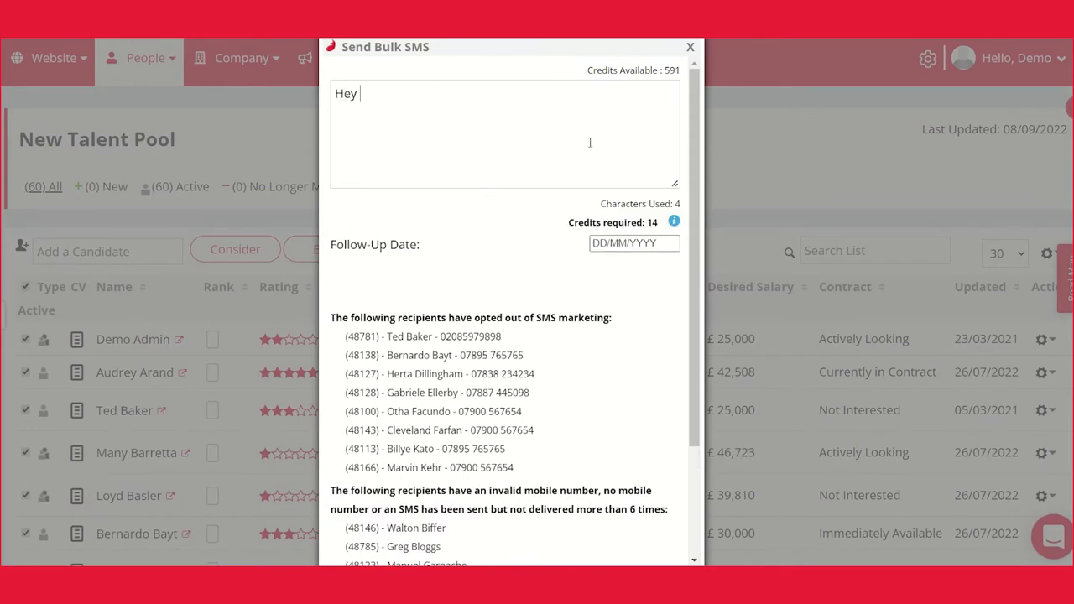
pyautogui.write('There')
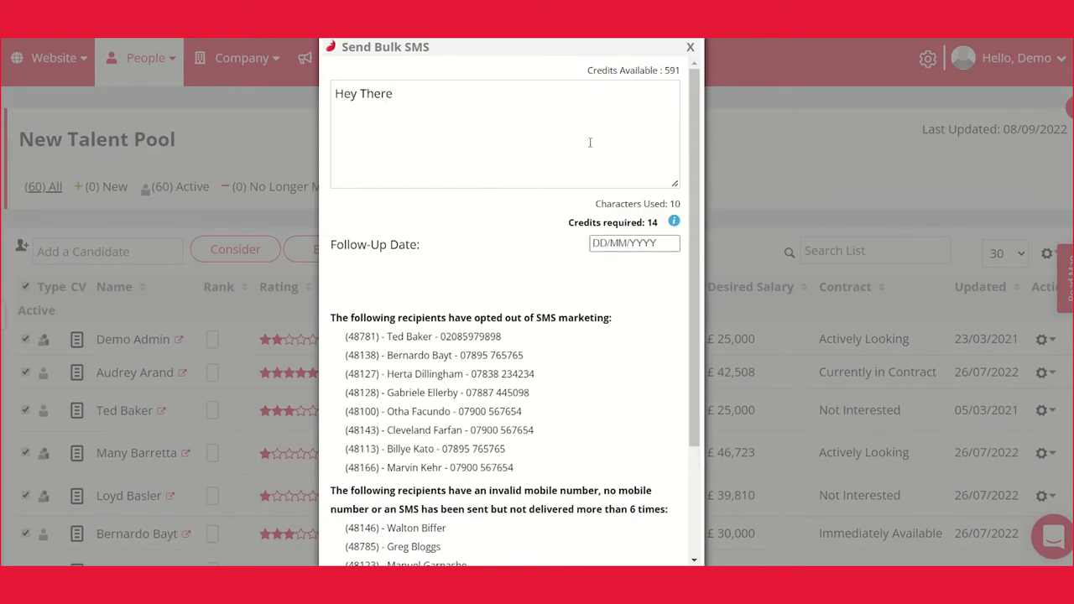
pyautogui.scroll(-3)
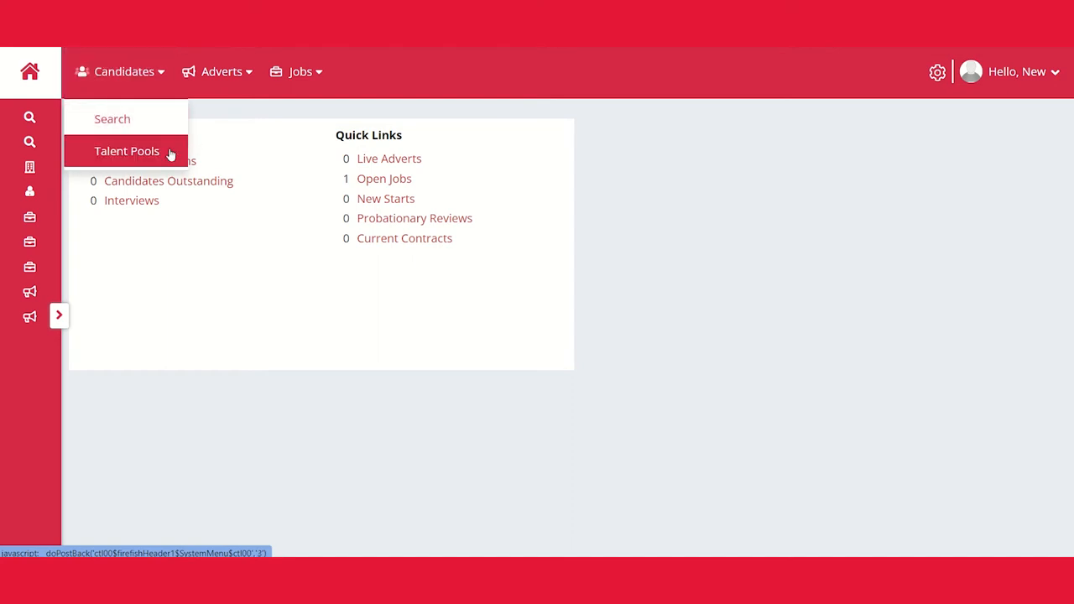
# Step: View the employer portal's Talent Pools list and enter the Employer Talent Pool
pyautogui.click(128, 151)
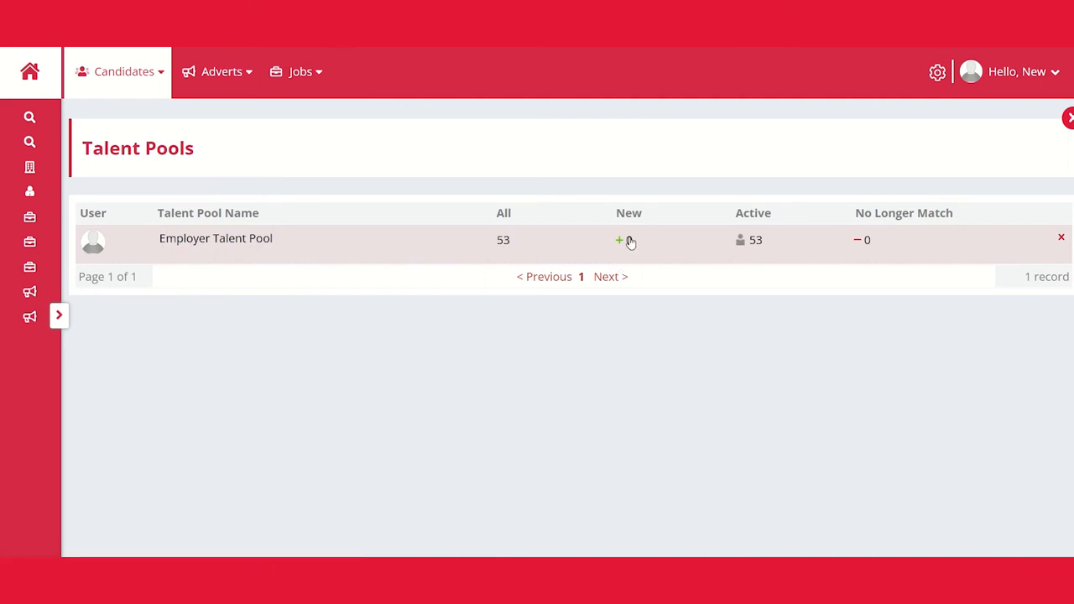
pyautogui.moveTo(869, 249)
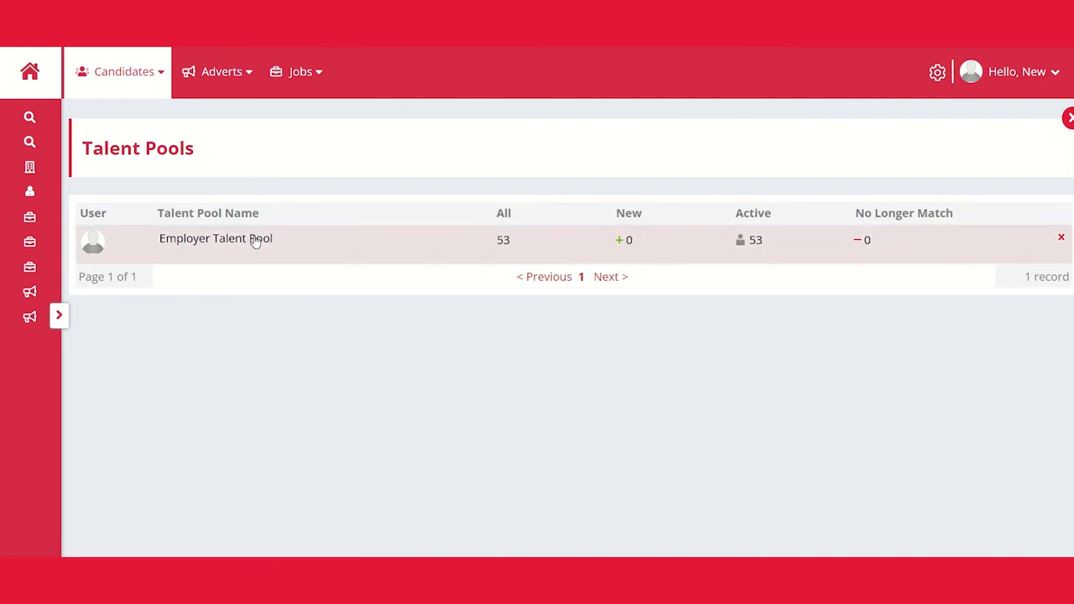
pyautogui.click(215, 239)
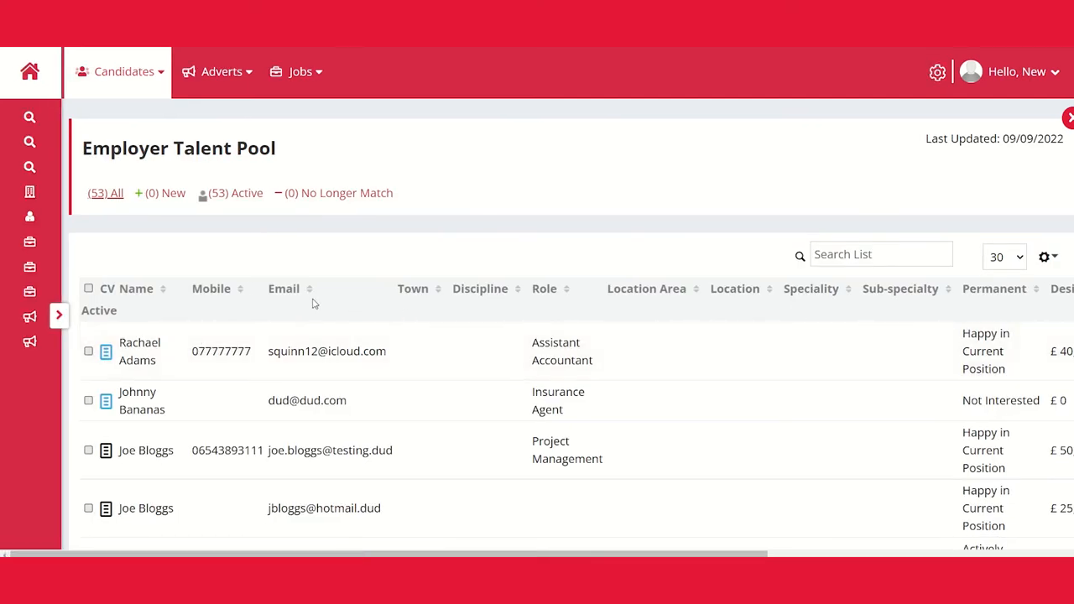
pyautogui.scroll(-3)
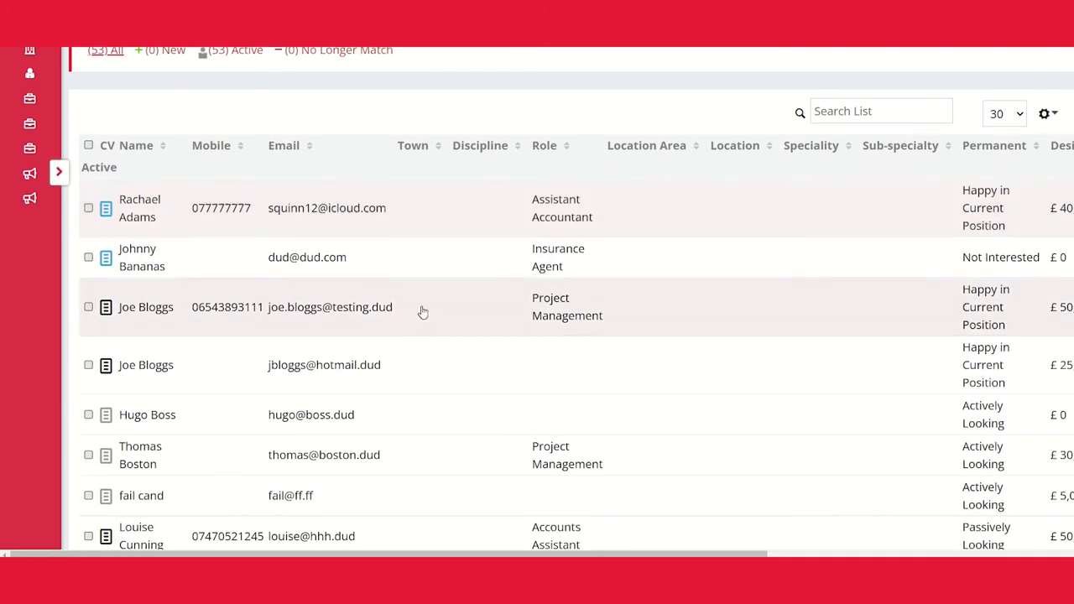
pyautogui.scroll(-3)
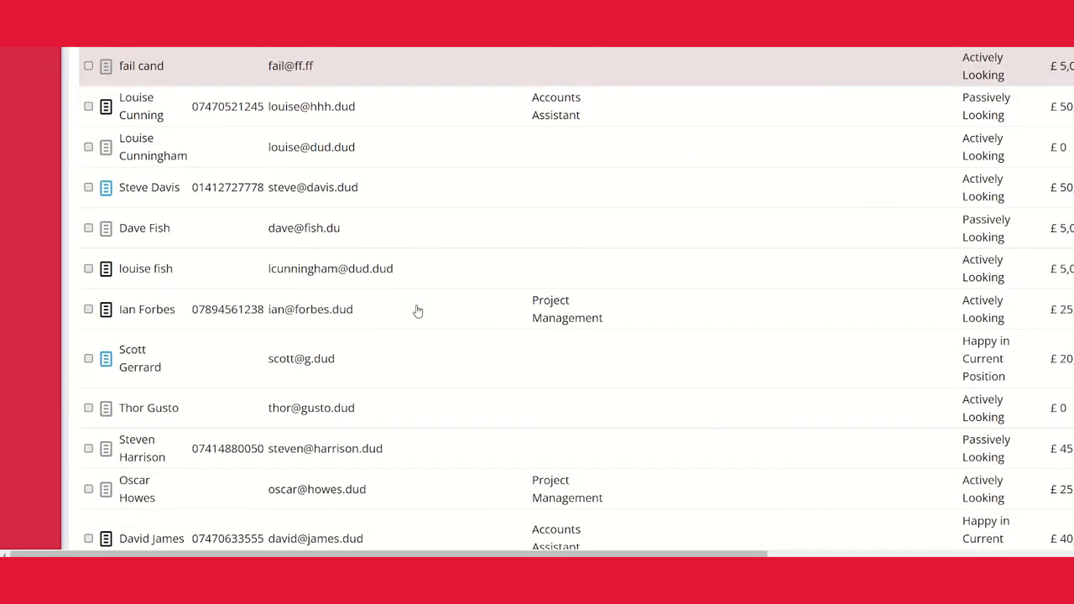
pyautogui.scroll(-3)
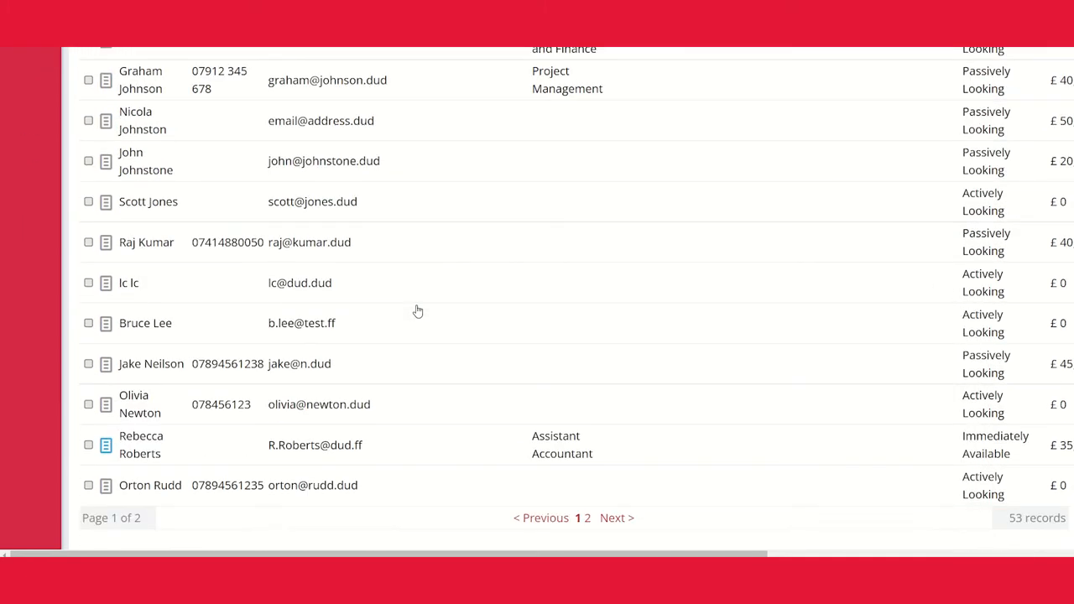